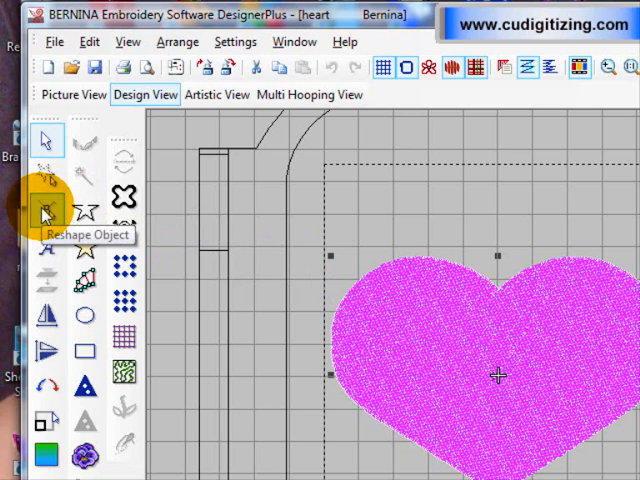
- Select the Reshape Object tool to reveal the heart fill's outline nodes
click(44, 210)
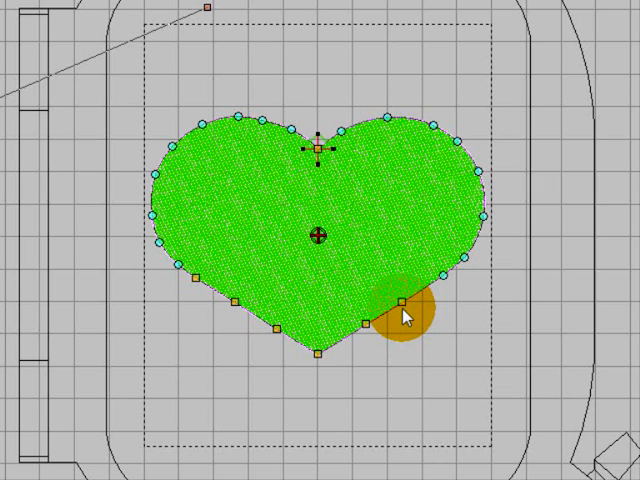
drag(400, 316, 324, 150)
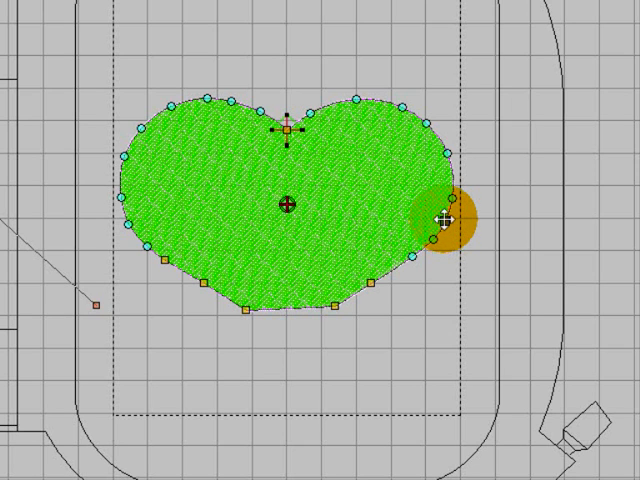
- Drag the heart's right-side nodes outward so the lower half tapers into a sharper V point
drag(444, 222, 464, 236)
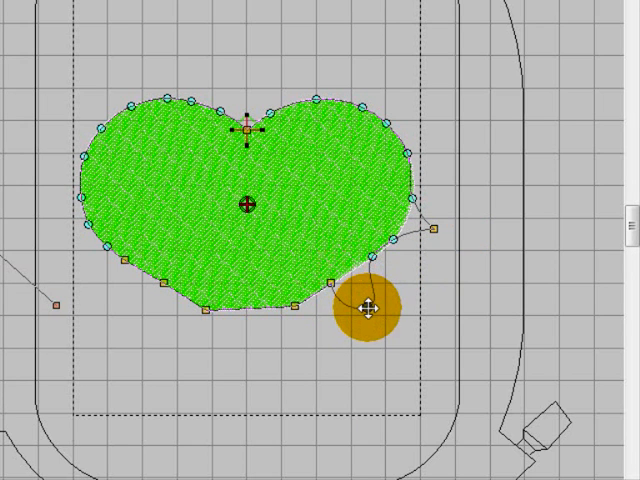
drag(372, 312, 440, 164)
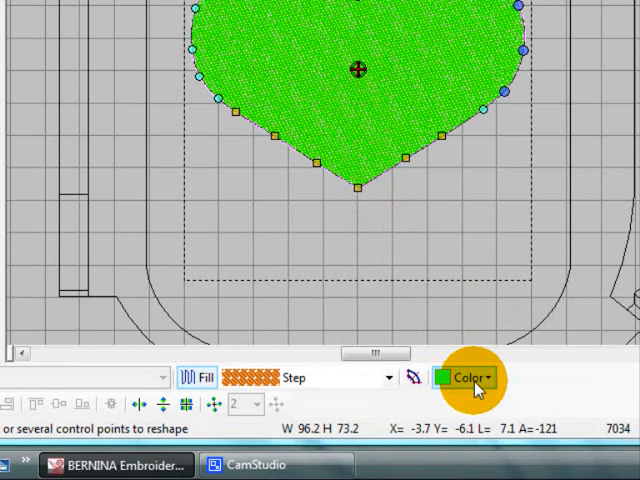
- Recolor the heart fill from green to blue via the property bar colour picker
click(472, 378)
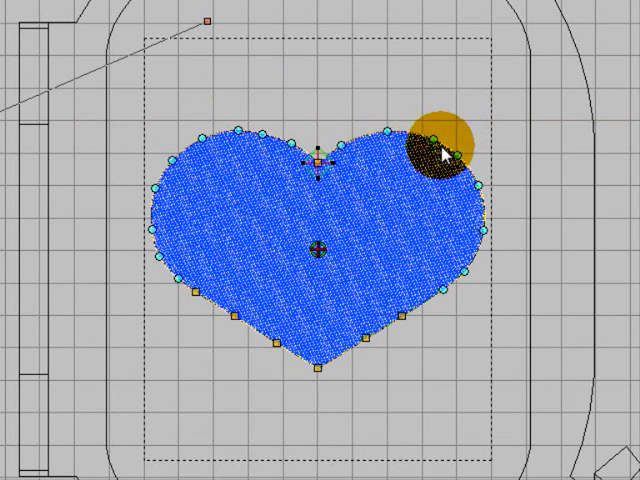
drag(444, 156, 356, 240)
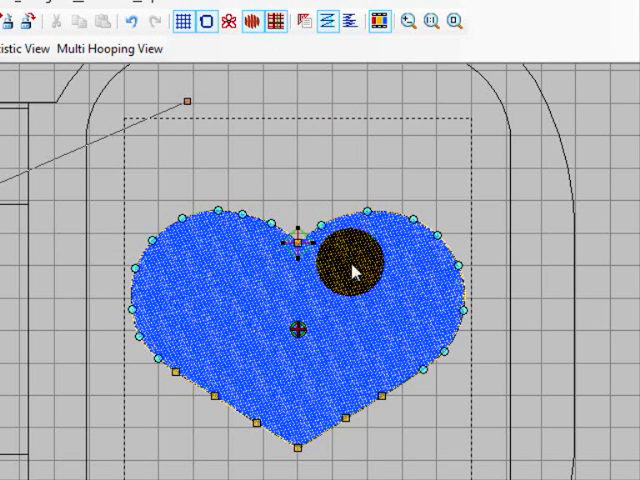
- Turn off Auto Underlay and Show Needle Points for the selected blue heart
click(330, 82)
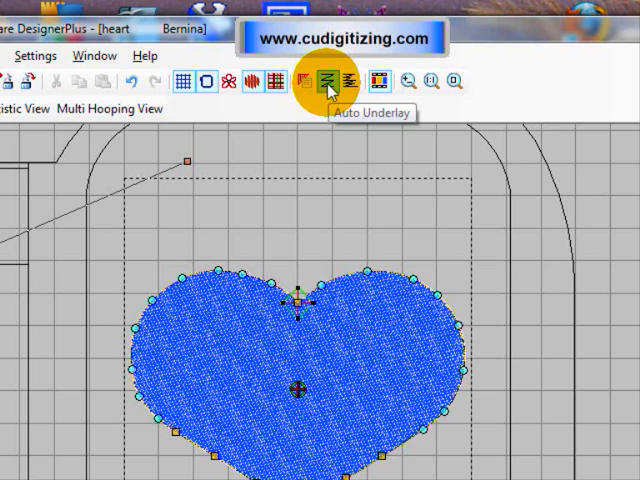
click(330, 82)
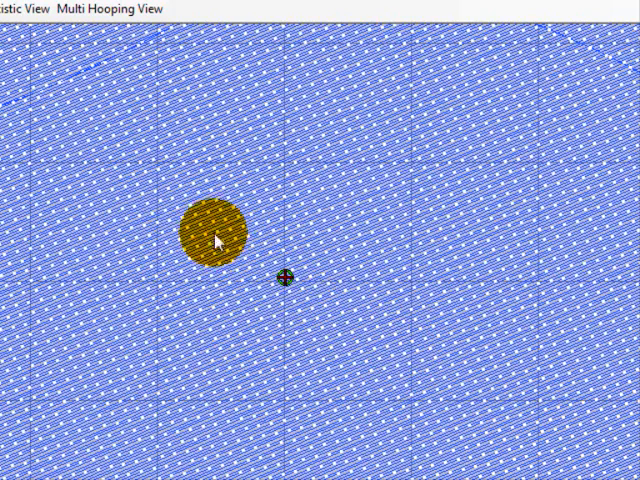
drag(210, 236, 276, 130)
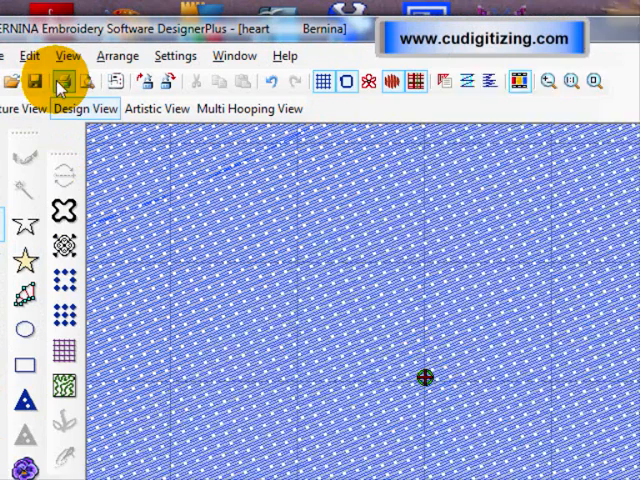
click(128, 56)
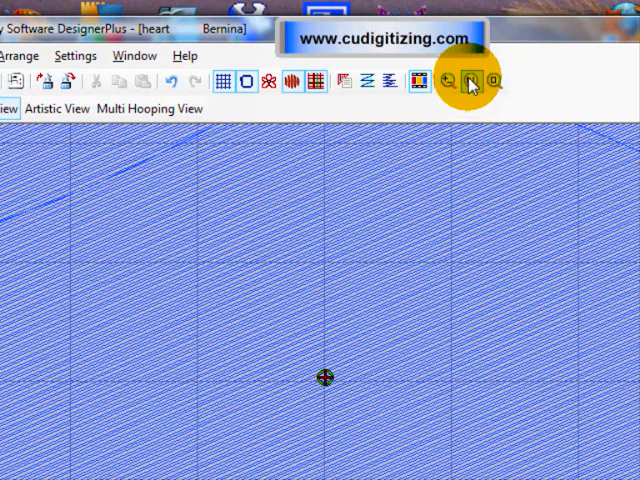
- Set a steeper diagonal stitch angle by dragging the stitch angle tool across the heart
click(476, 82)
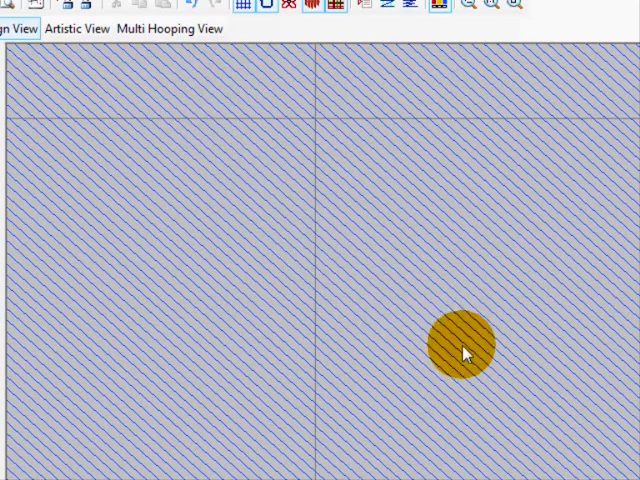
drag(462, 352, 320, 260)
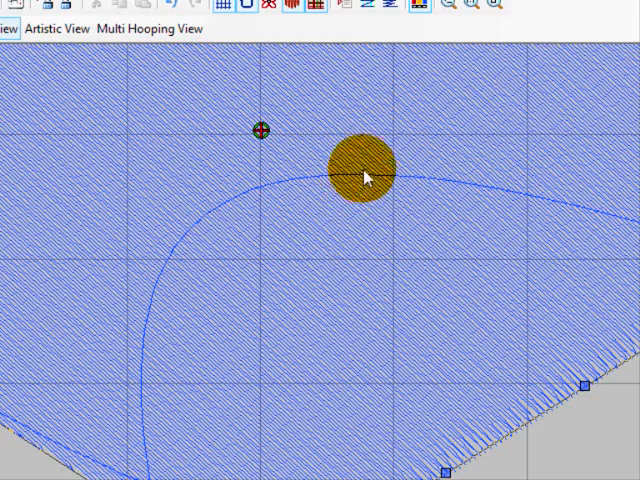
drag(364, 176, 184, 290)
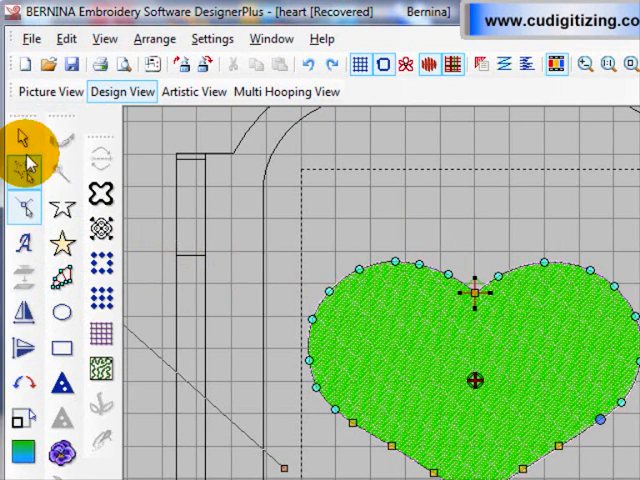
mouse_move(22, 140)
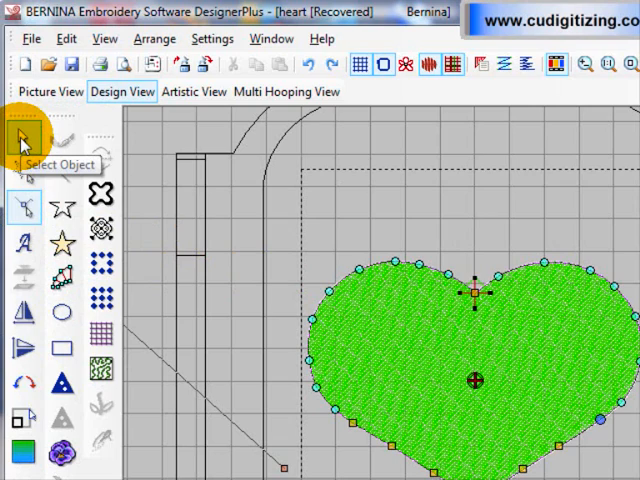